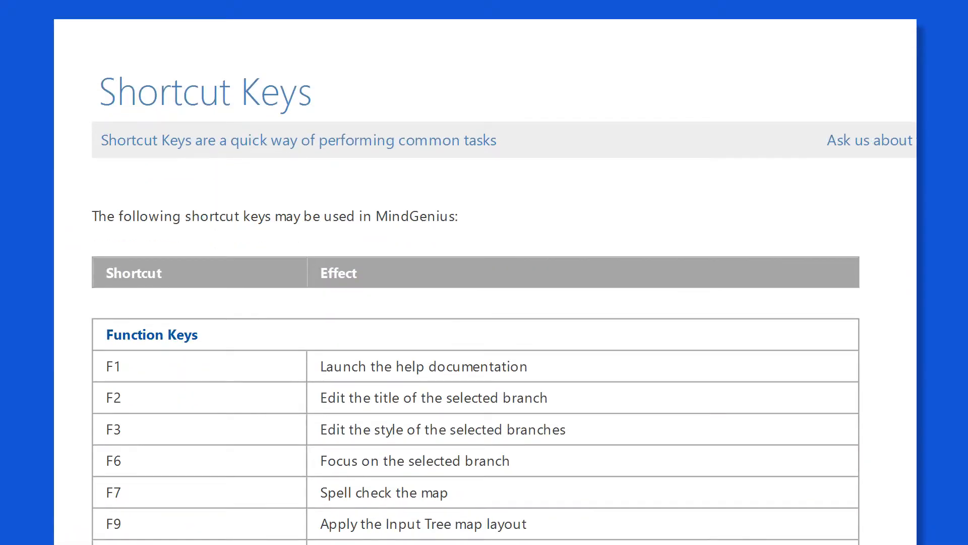
Scroll the Shortcut Keys help page down to the Add Branches, Delete Branches and Navigation tables
{"action": "scroll", "scroll_direction": "down", "scroll_amount": 3}
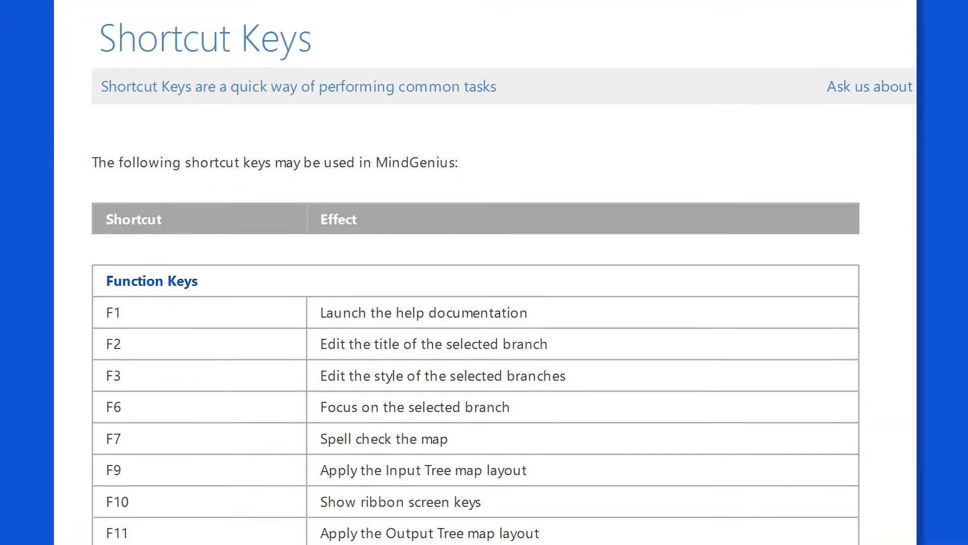
{"action": "scroll", "scroll_direction": "down", "scroll_amount": 3}
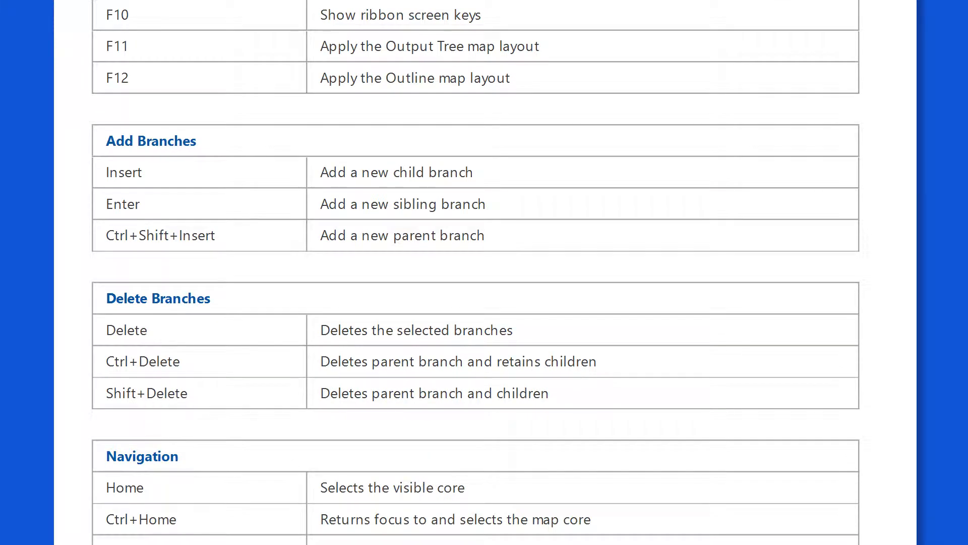
{"action": "scroll", "scroll_direction": "down", "scroll_amount": 3}
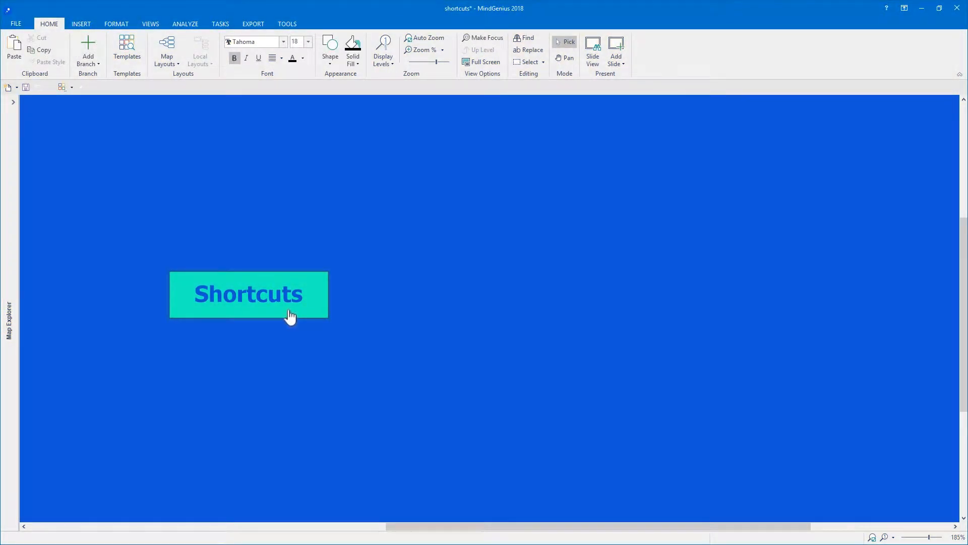
Add child branches 'This is a new child' and 'This child branch began with pressing Insert' under Shortcuts
{"action": "type", "text": "This is a new child branch"}
{"action": "type", "text": "So is this"}
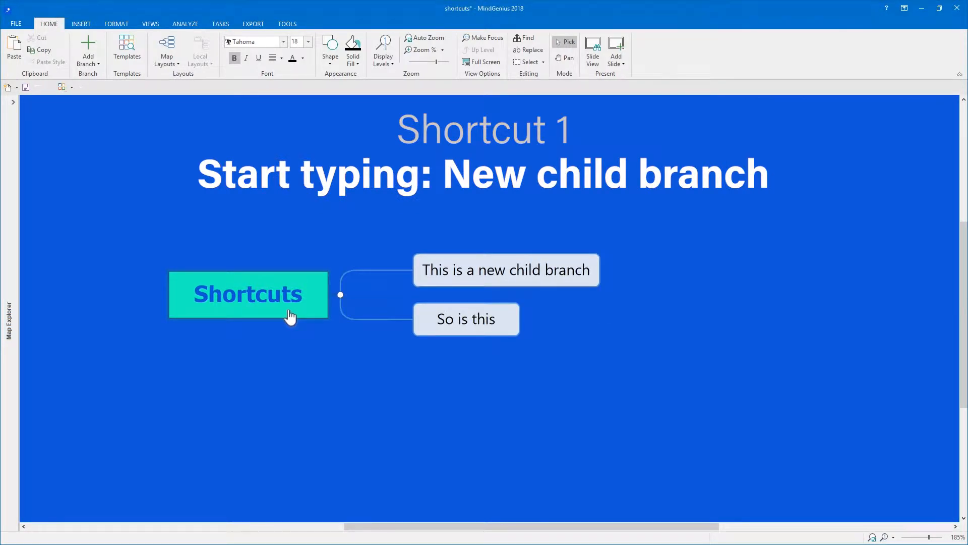
{"action": "type", "text": "In"}
{"action": "type", "text": "This child branch"}
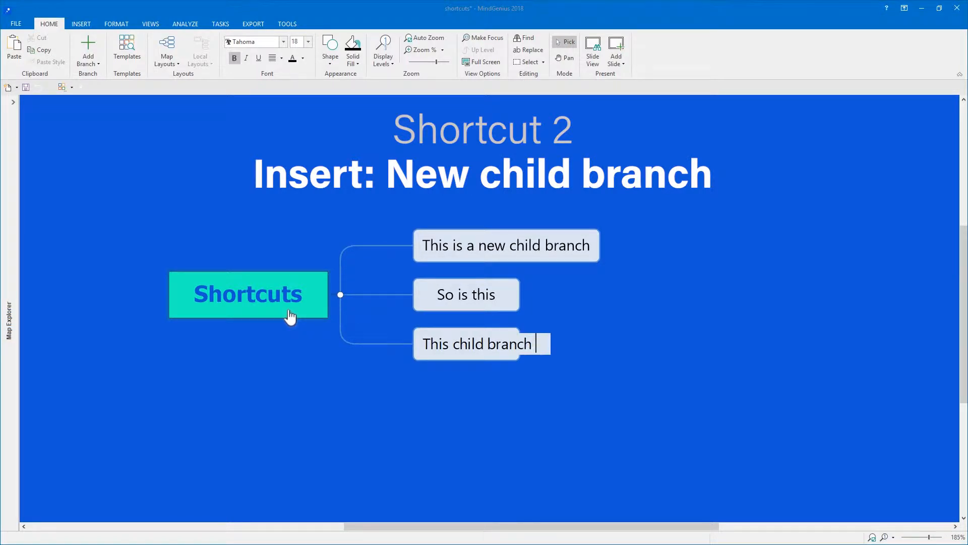
{"action": "type", "text": "began with pressing Insert"}
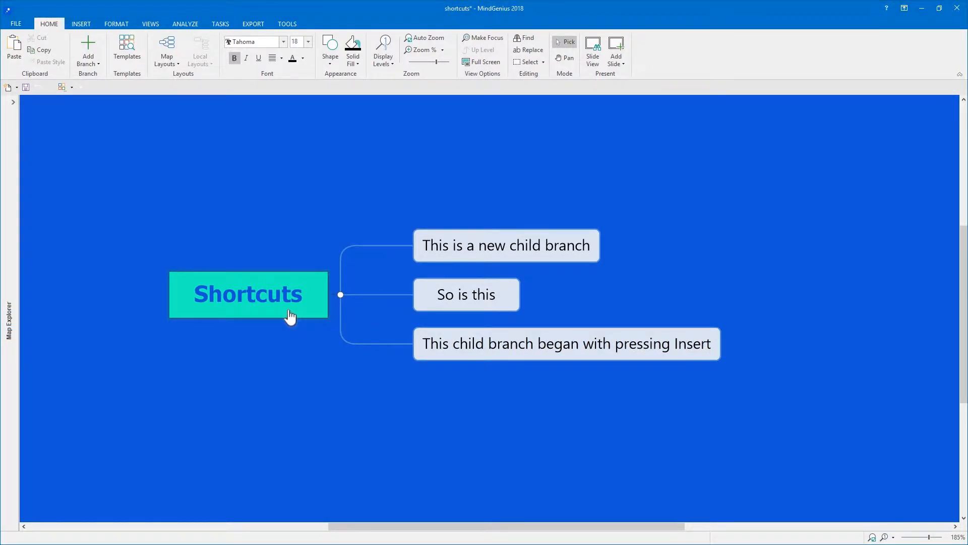
Add a sibling branch 'This is a sibling branch of the 3 above' after the Insert branch
{"action": "left_click", "coordinate": [467, 344]}
{"action": "type", "text": "This is a sibling b"}
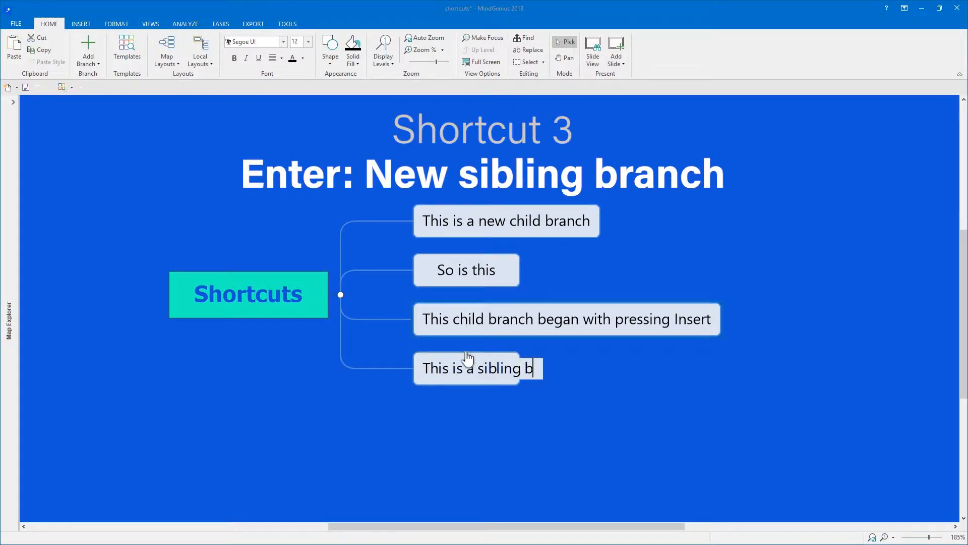
{"action": "type", "text": "ranch of the 3 above"}
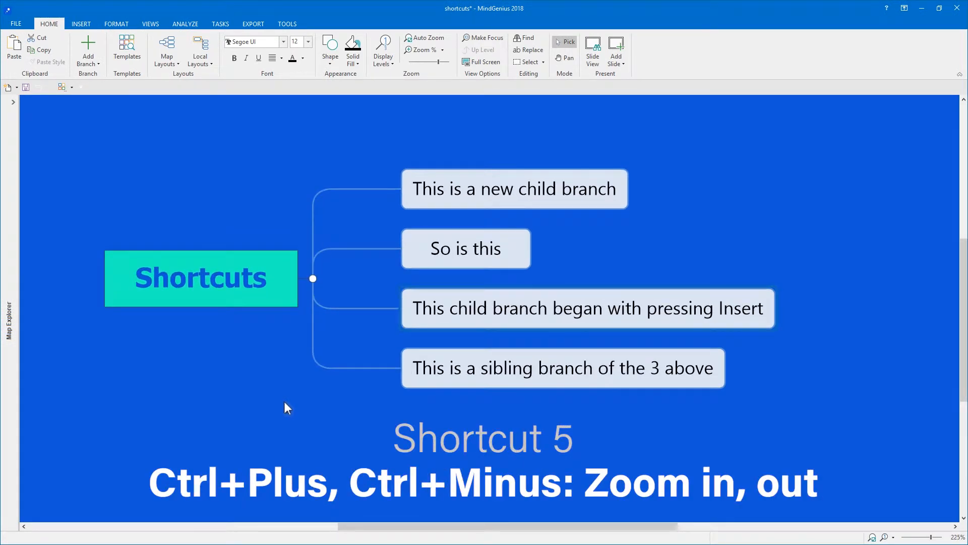
Zoom the map out with Ctrl+Minus before focusing on the sibling branch
{"action": "key", "text": "ctrl+minus"}
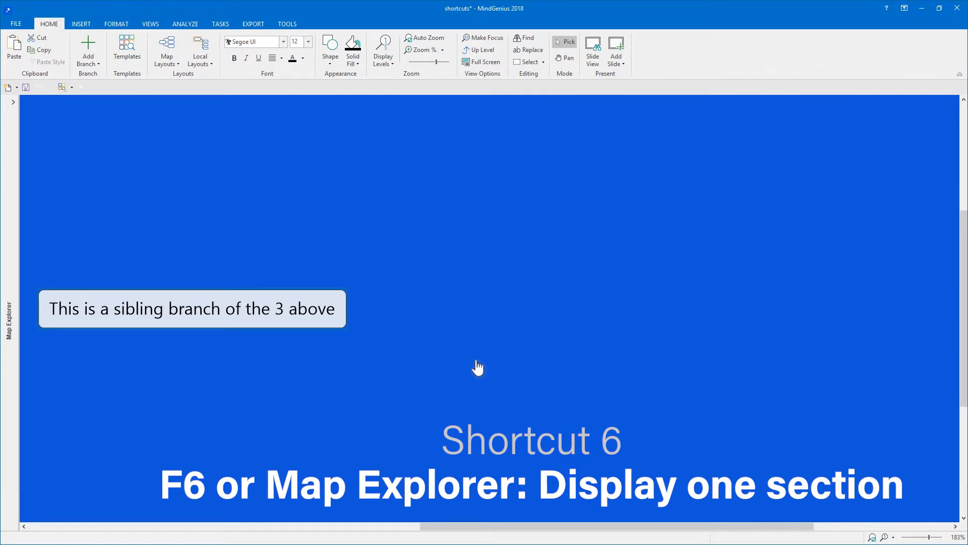
{"action": "mouse_move", "coordinate": [120, 139]}
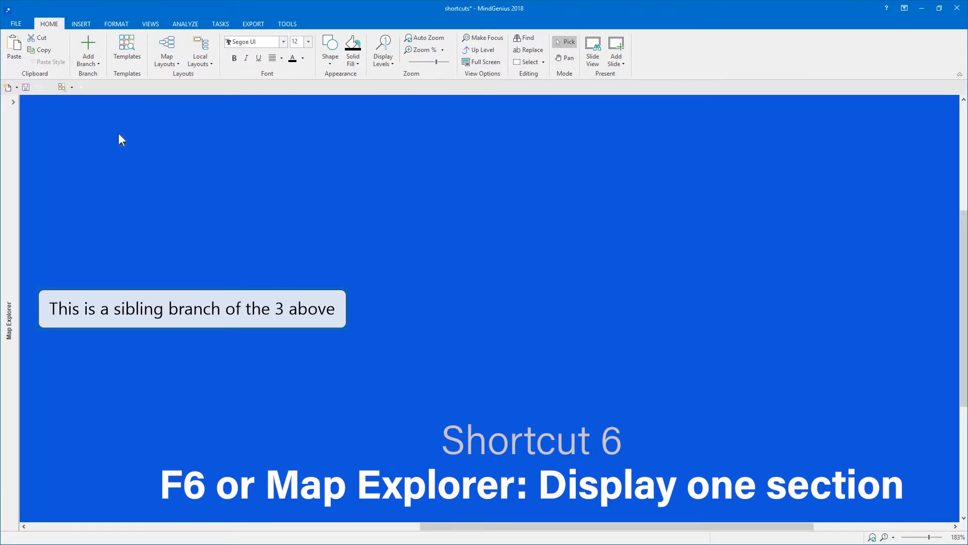
Return to the full map, isolate the Insert branch via Map Explorer, then show the whole Shortcuts map again
{"action": "key", "text": "f6"}
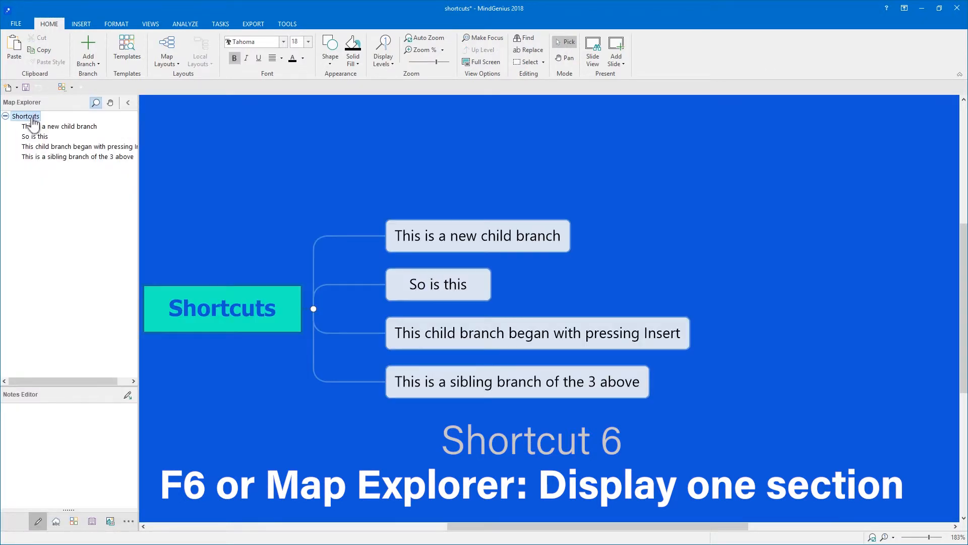
{"action": "left_click", "coordinate": [79, 146]}
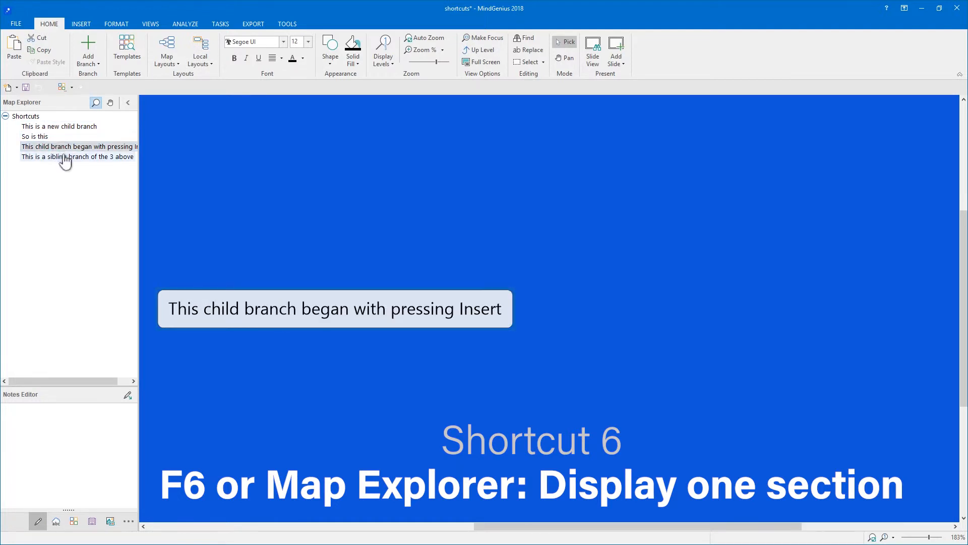
{"action": "left_click", "coordinate": [25, 116]}
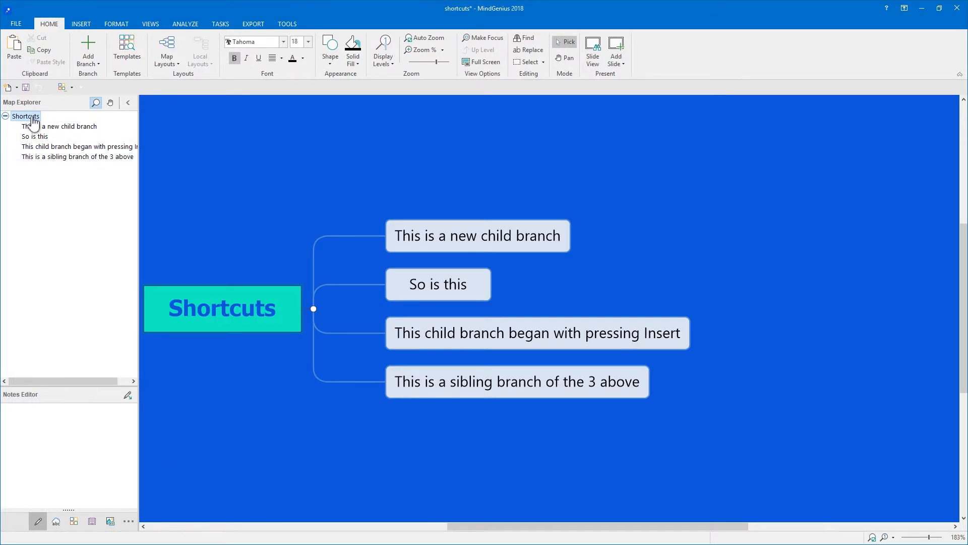